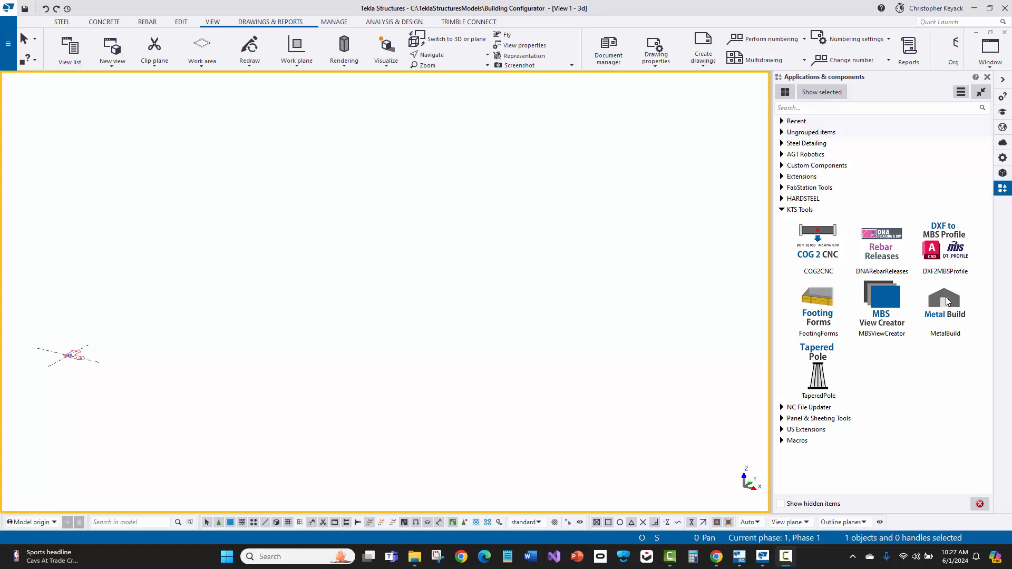
Place the MetalBuild metal building frame at the picked point in the 3D view
left_click(944, 301)
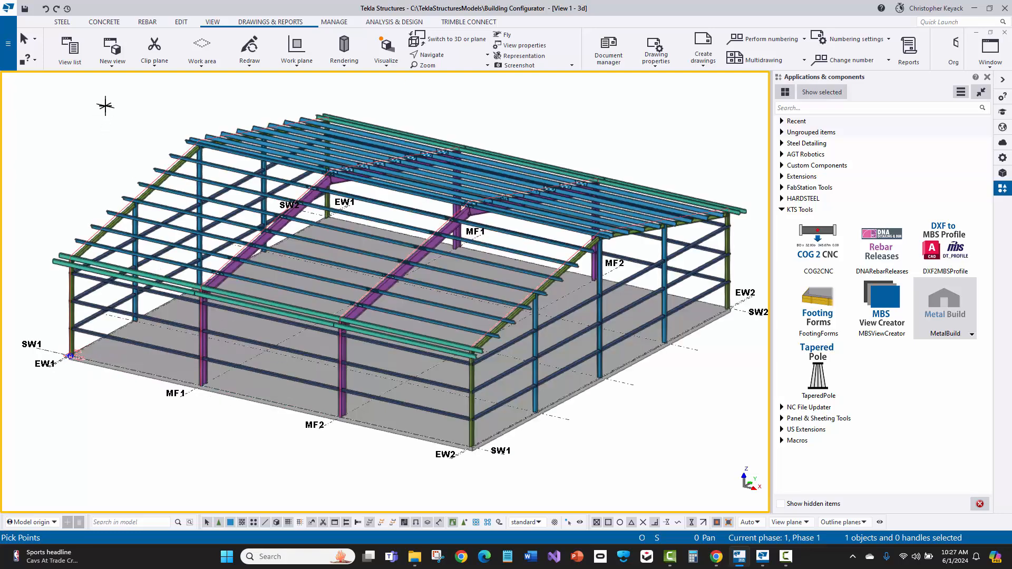
mouse_move(124, 108)
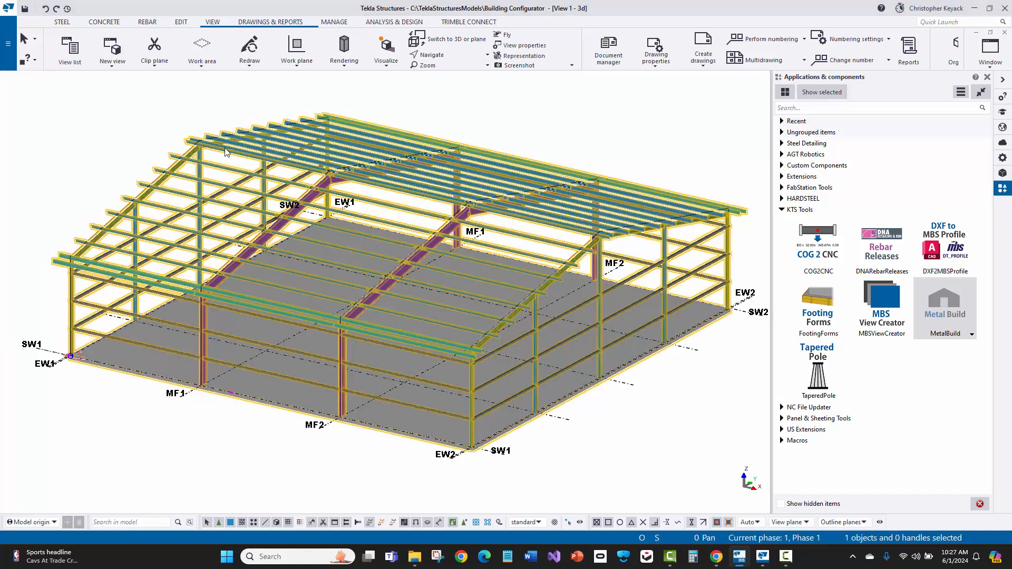
Change the metal building width to 60'-0" in Metal Build settings and apply it
double_click(944, 314)
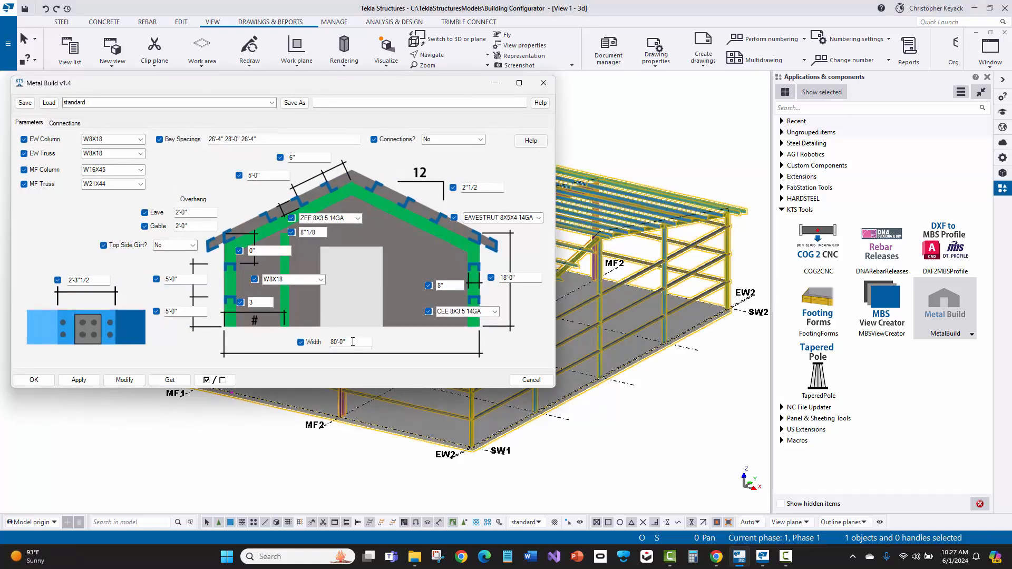
triple_click(350, 342)
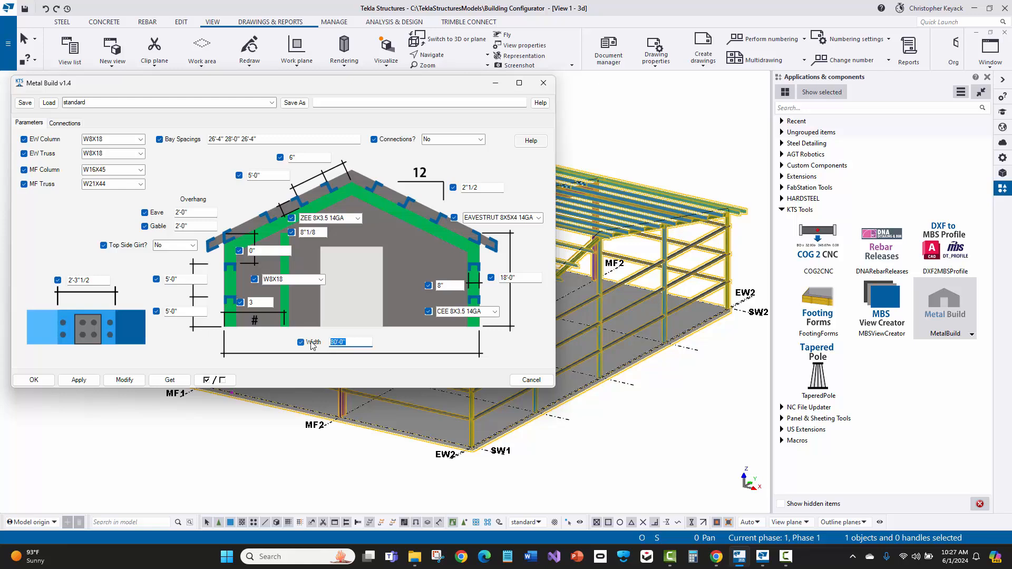
type("60")
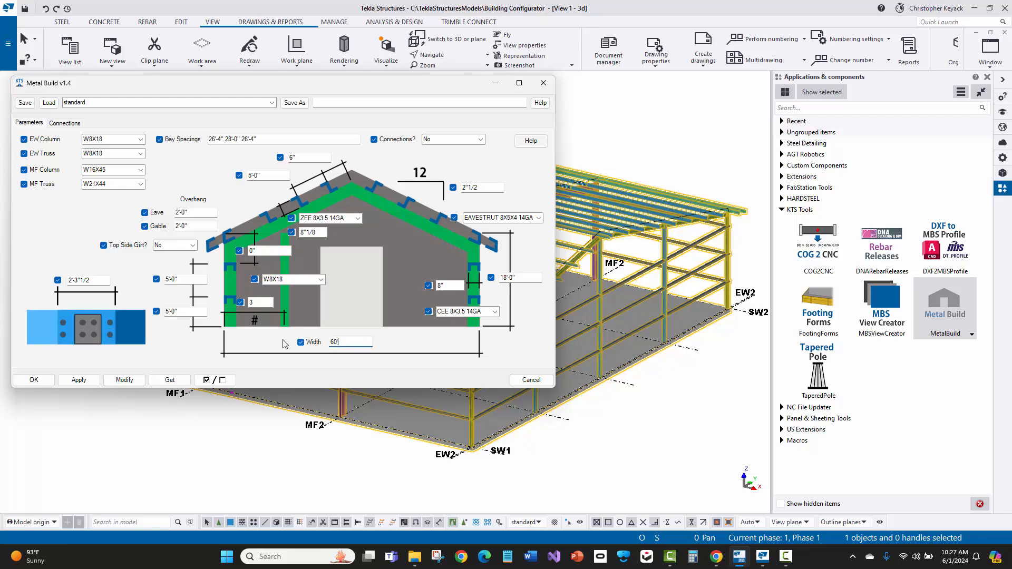
left_click(33, 380)
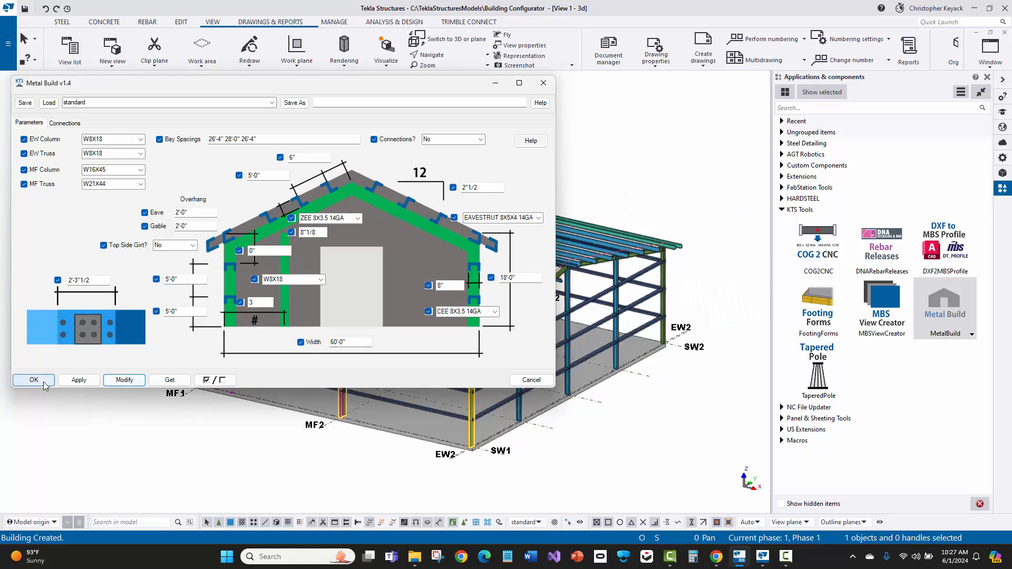
left_click(34, 379)
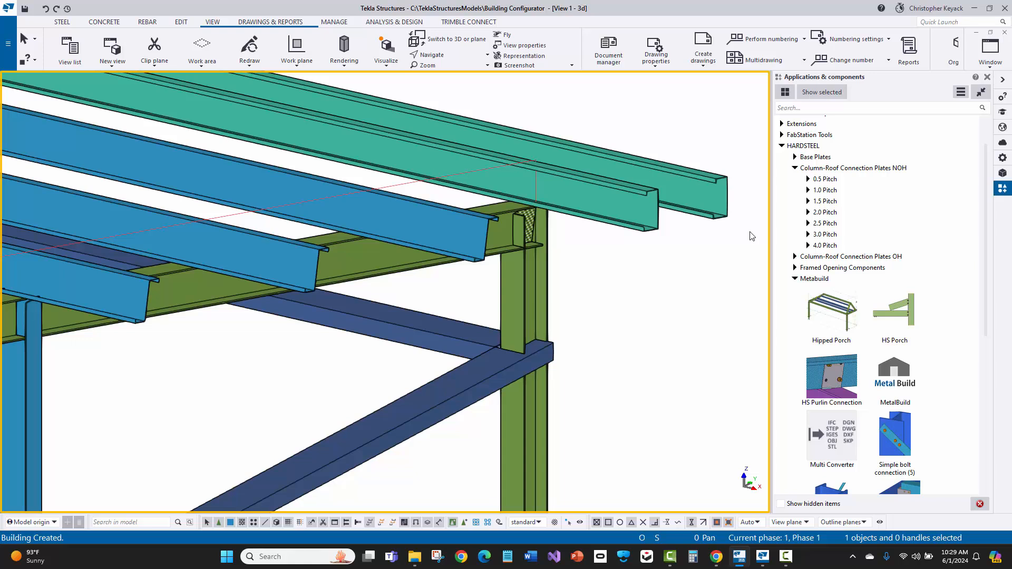
left_click(809, 190)
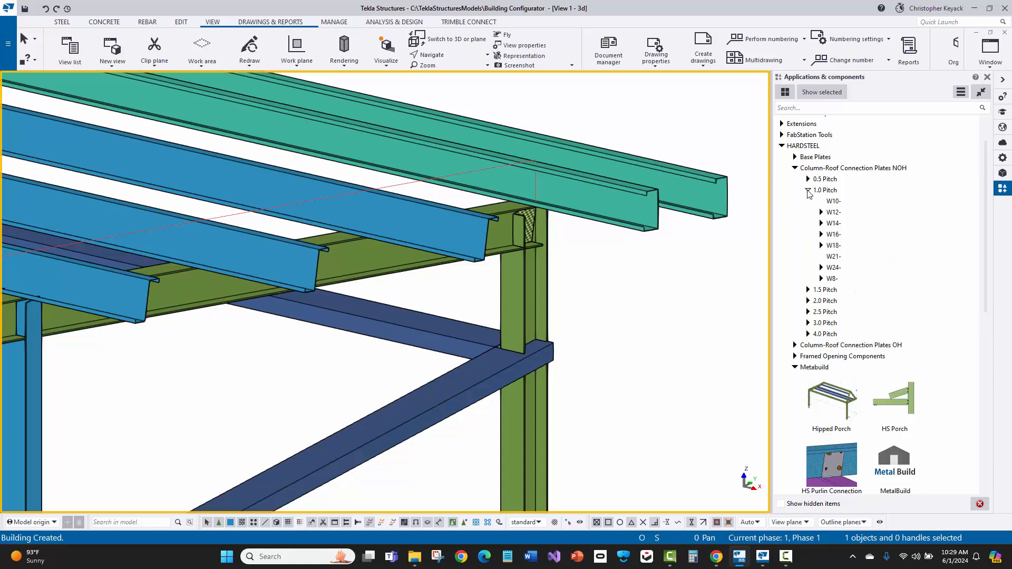
left_click(822, 223)
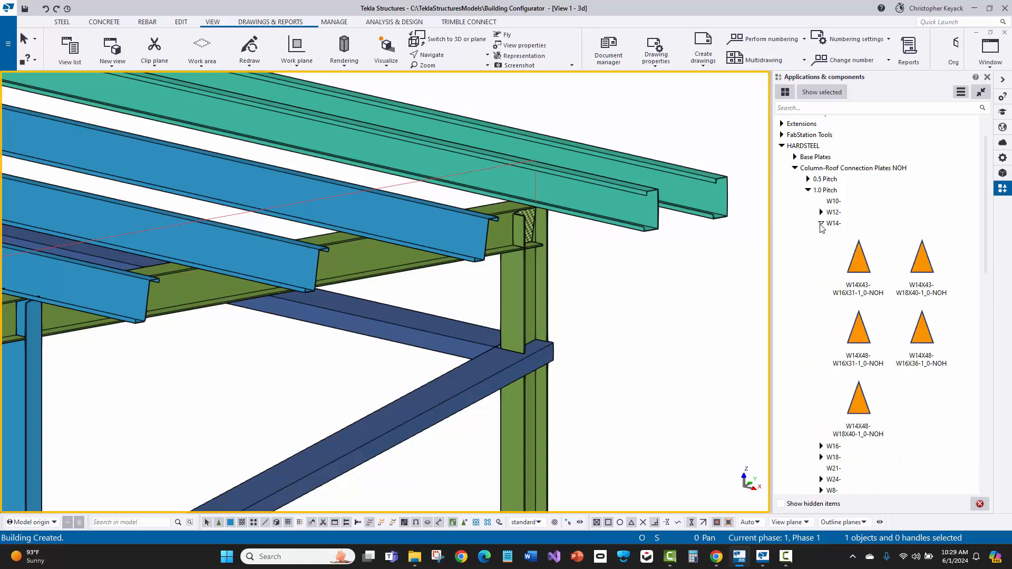
left_click(822, 224)
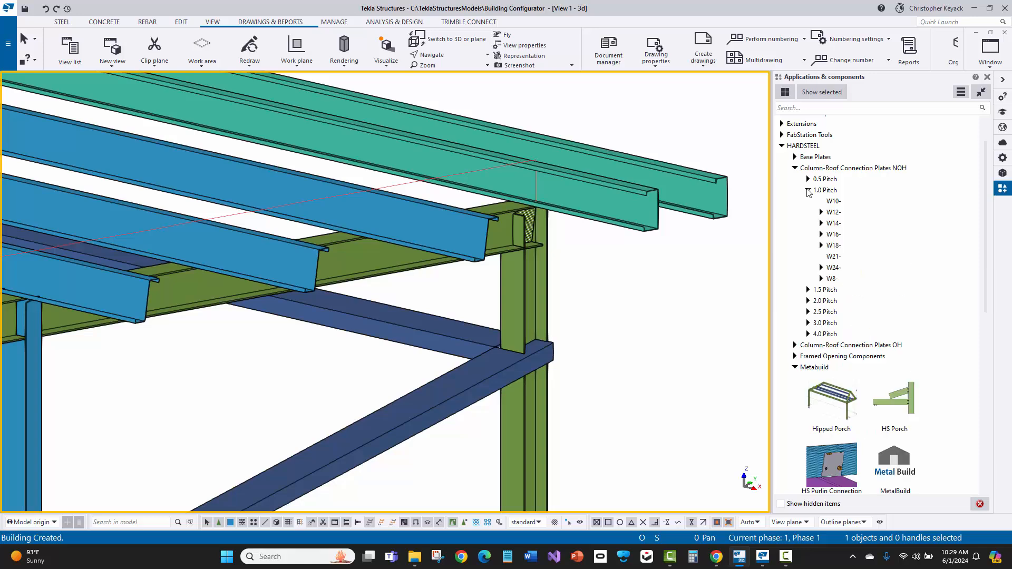
left_click(808, 190)
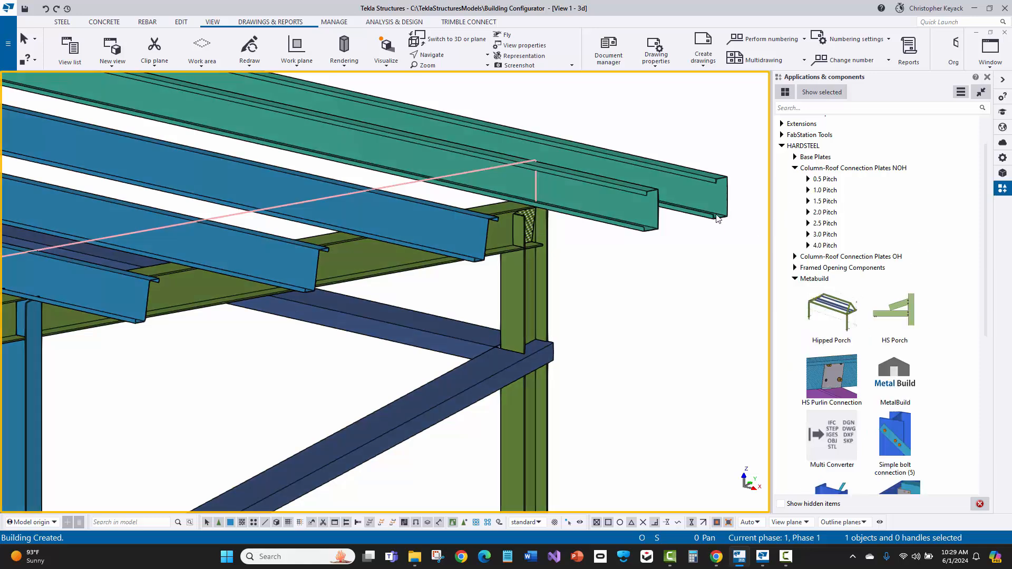
Set Connections? to Yes in the Metal Build settings and regenerate the building
double_click(894, 377)
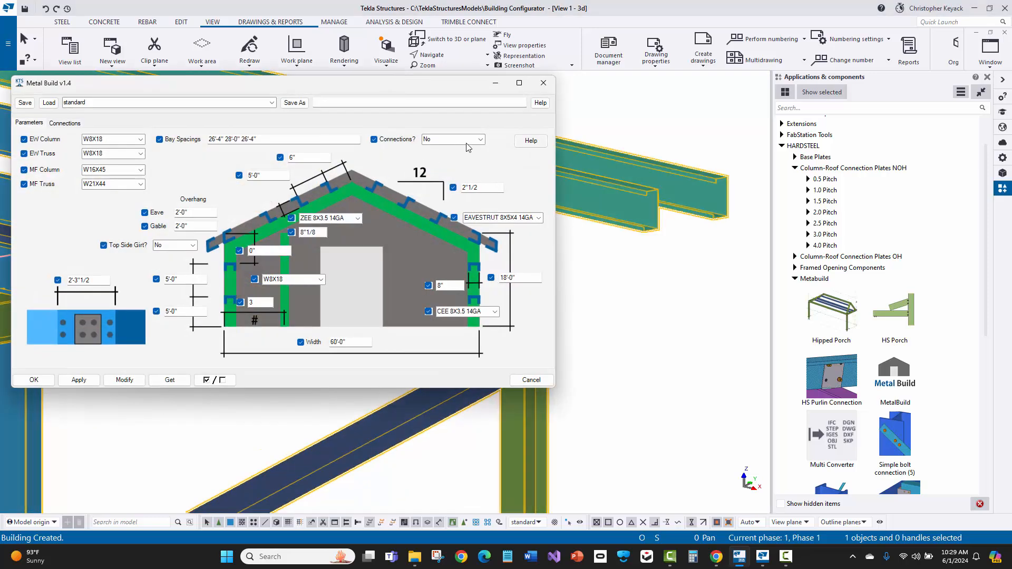
left_click(452, 139)
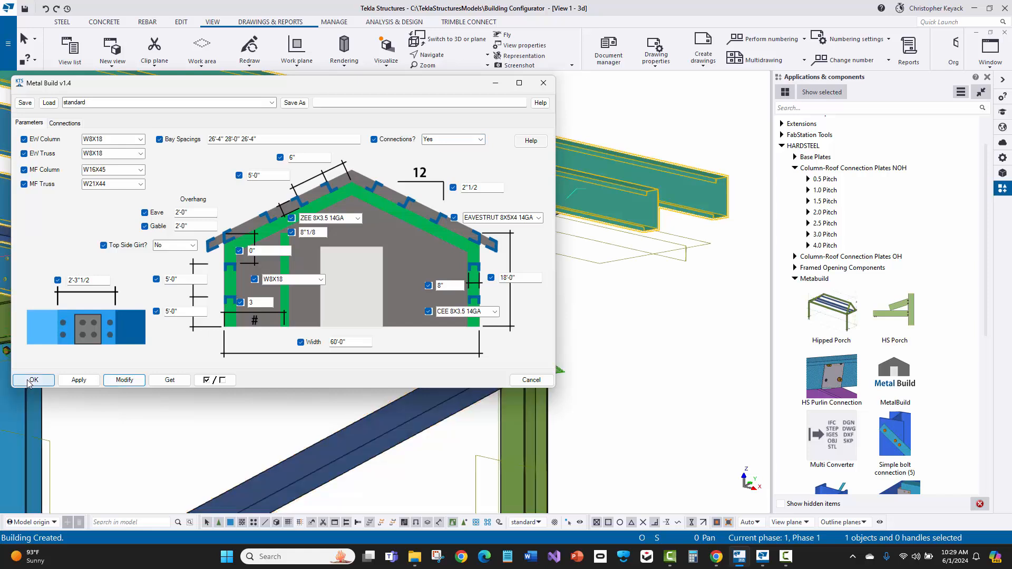
left_click(32, 380)
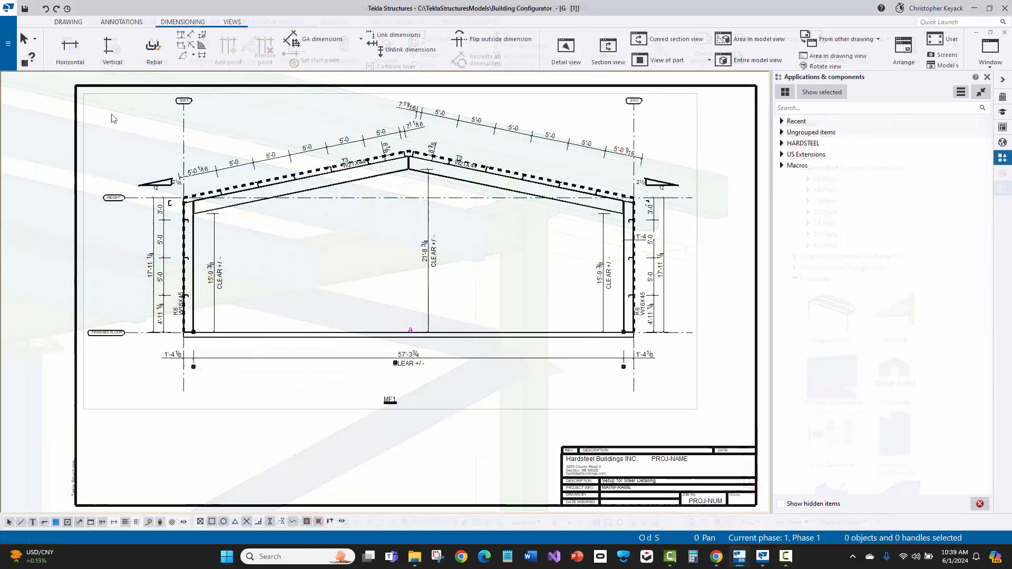
Add a horizontal 58'-8 dimension across the MF1 frame from the column bases
left_click(69, 49)
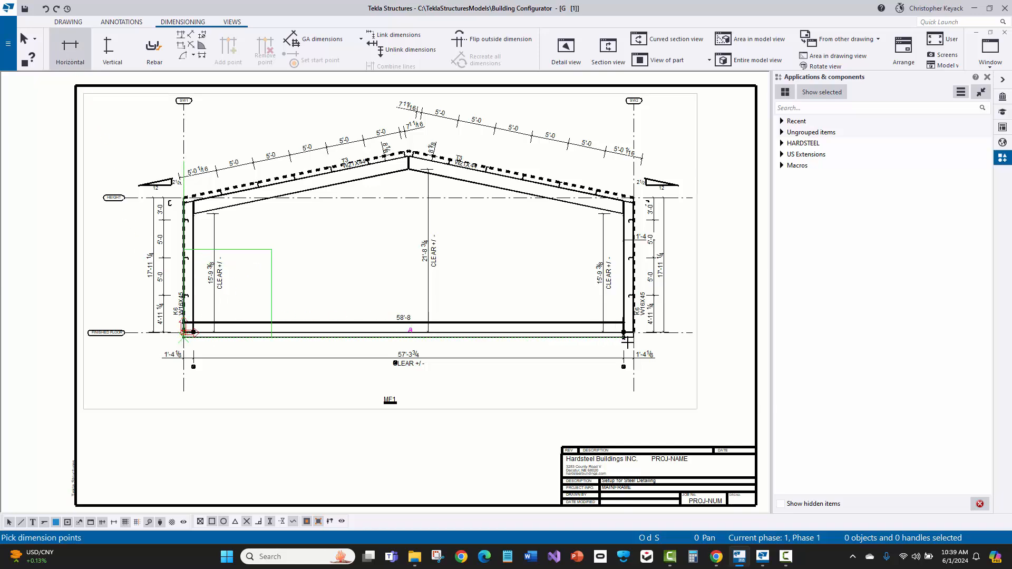
left_click(529, 385)
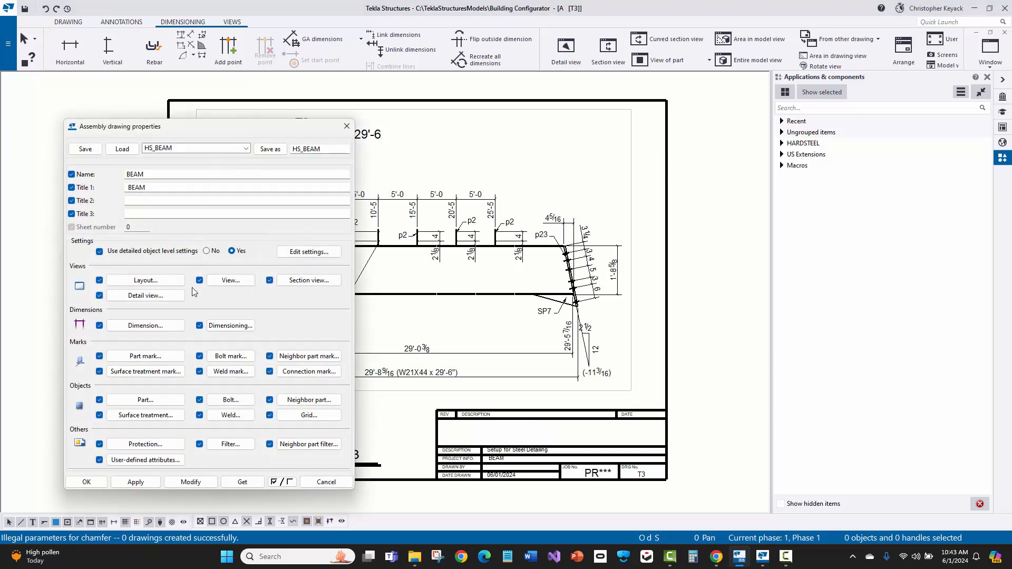
mouse_move(205, 305)
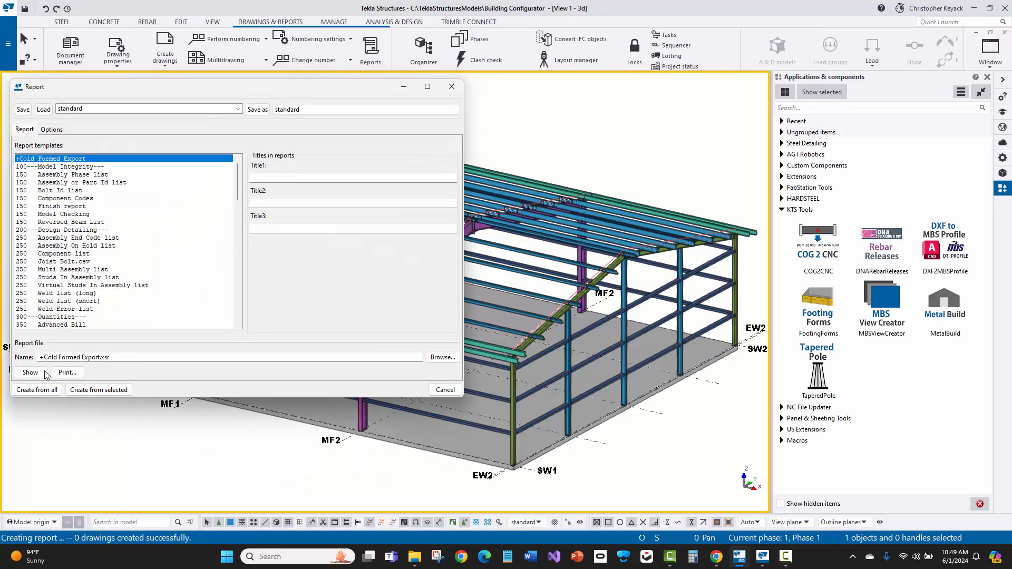
Show the Cold Formed Export report listing CEE 8X3.5 14GA members
left_click(29, 373)
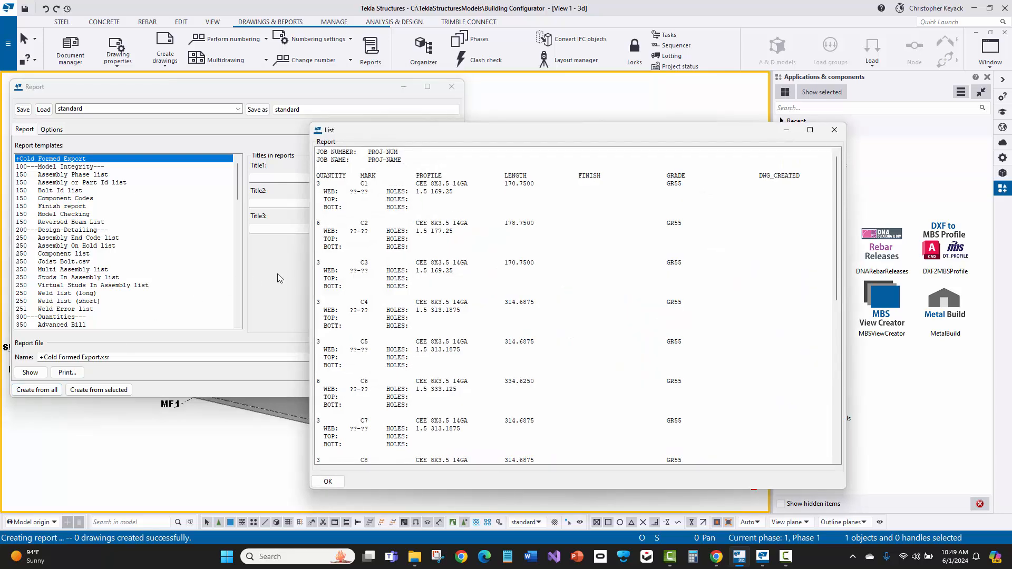
mouse_move(396, 226)
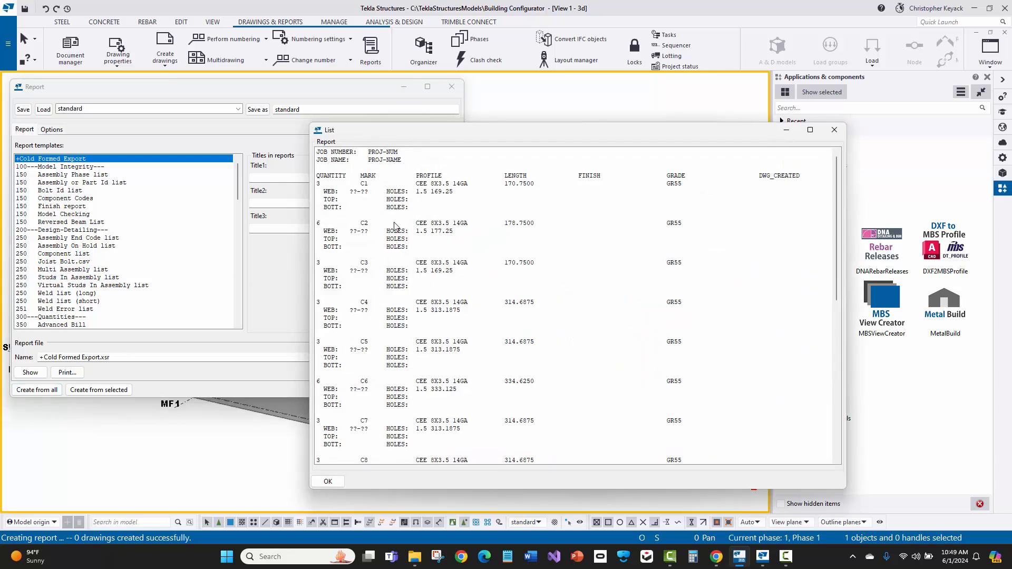
mouse_move(425, 206)
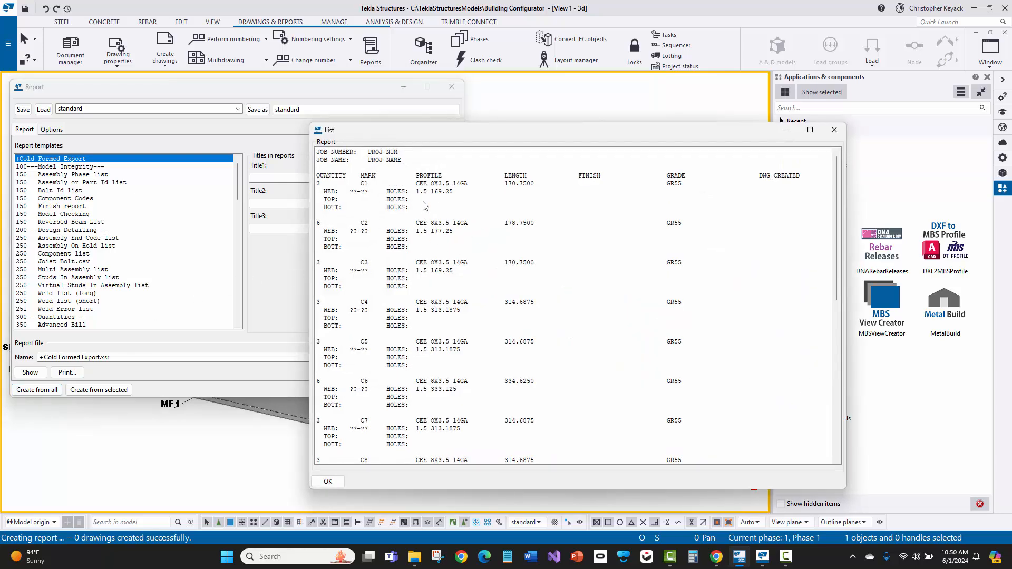
mouse_move(447, 204)
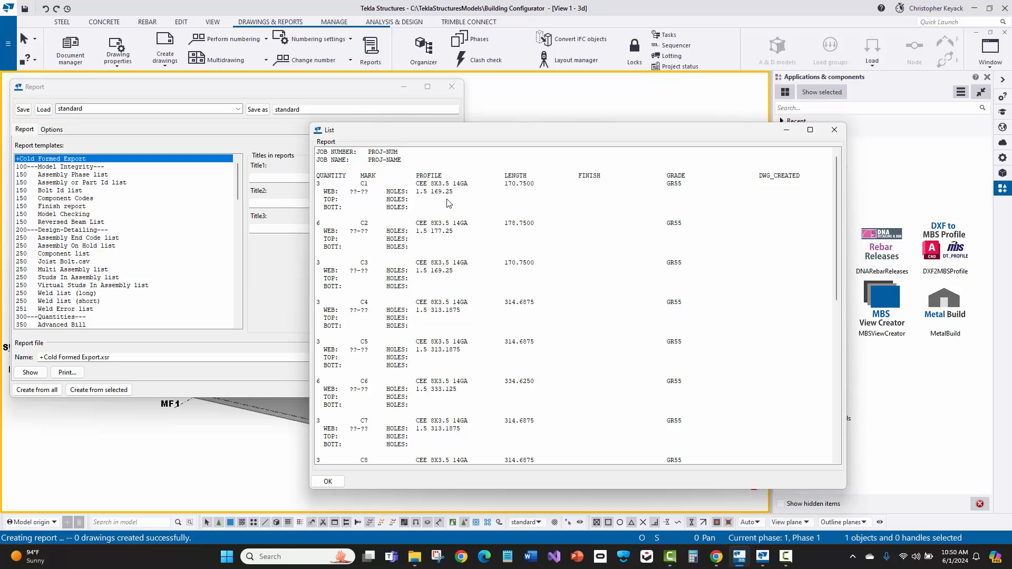
mouse_move(412, 307)
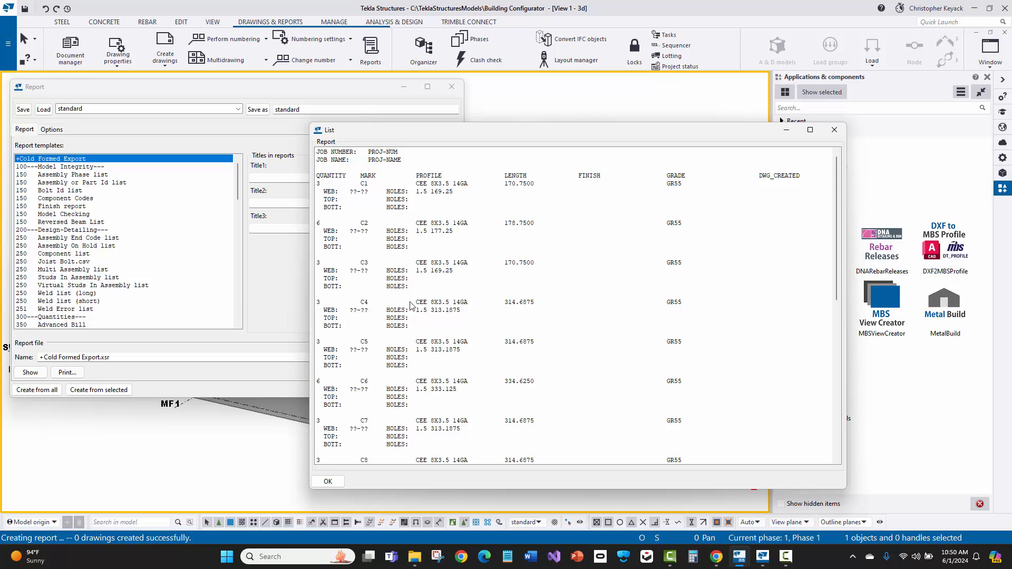
left_click(328, 482)
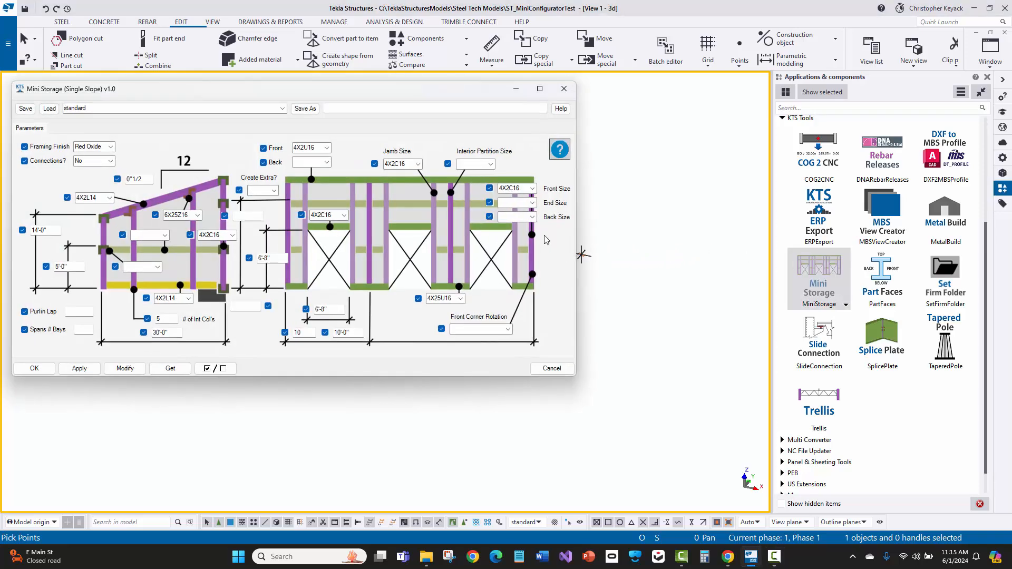
mouse_move(399, 218)
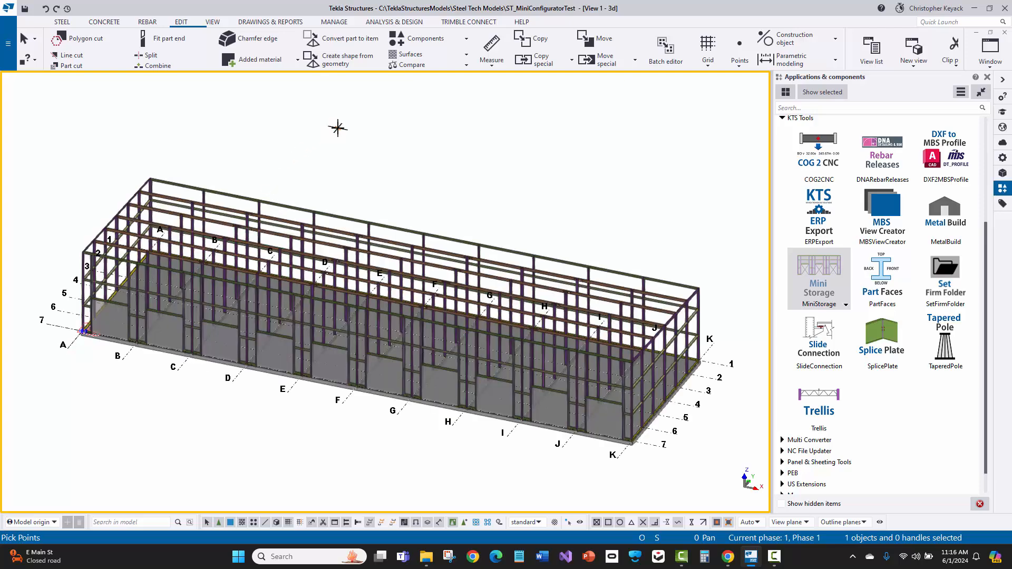
mouse_move(360, 120)
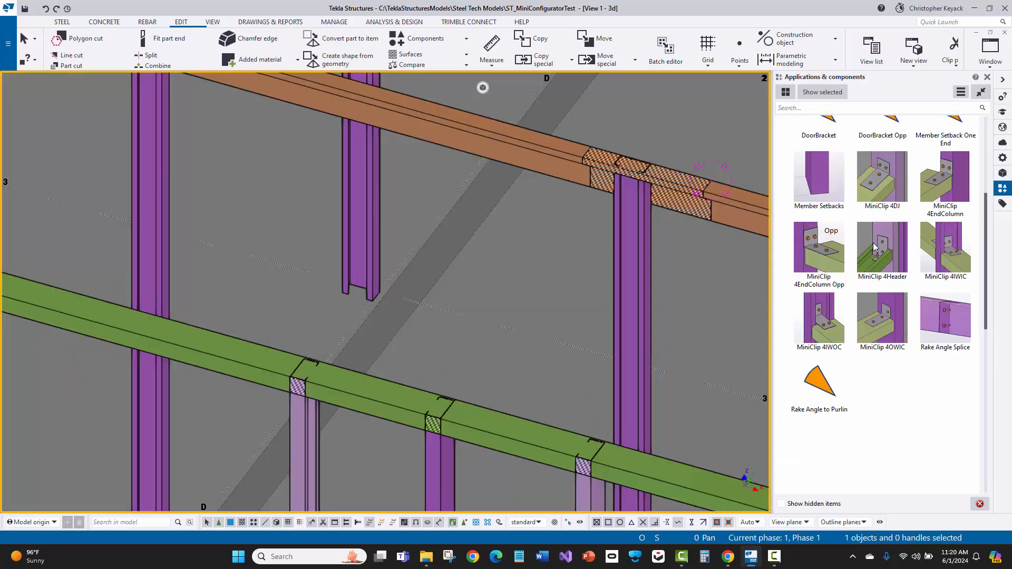
mouse_move(872, 221)
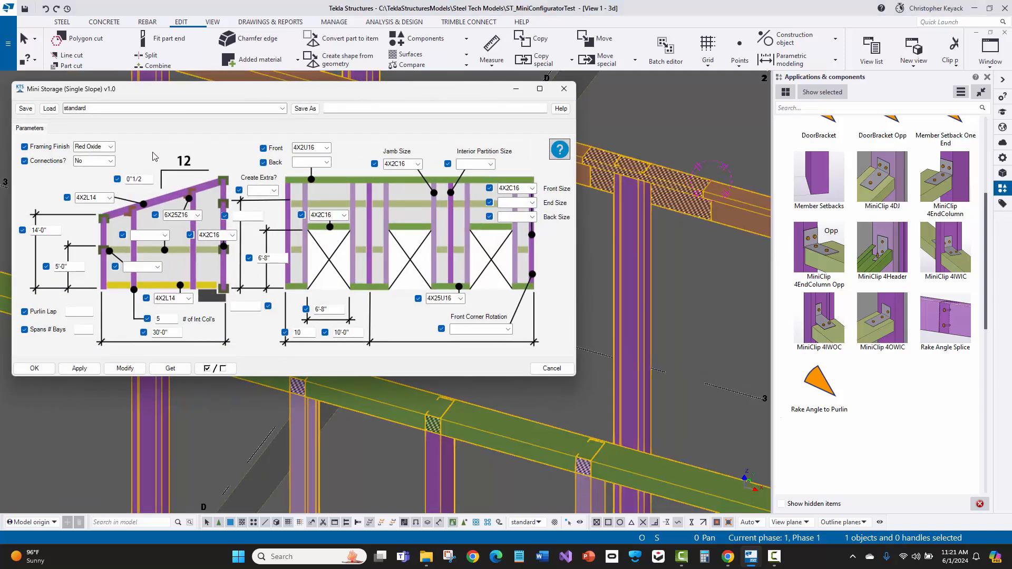
Switch Connections? to Yes for the mini-storage building and confirm
left_click(109, 161)
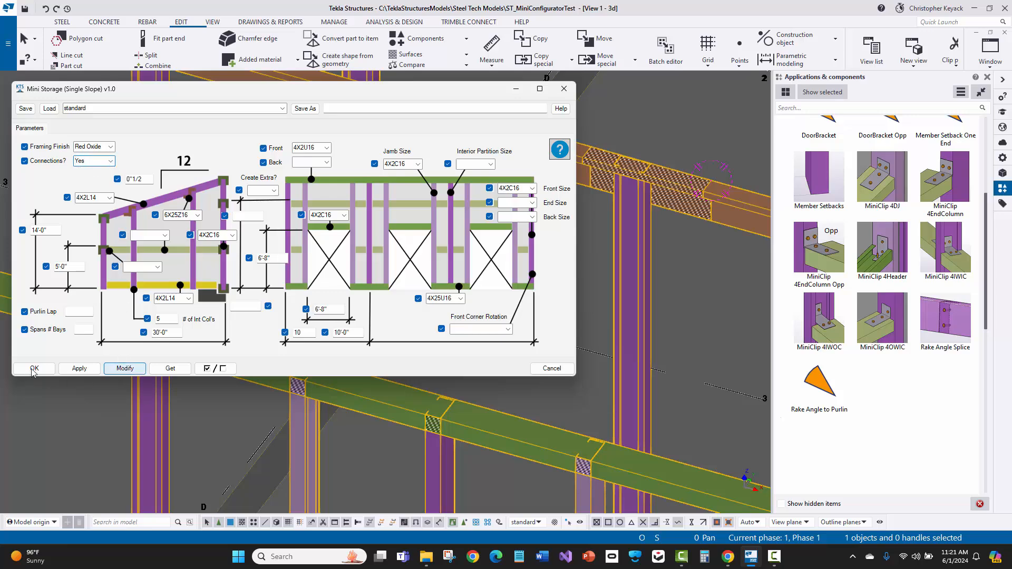
left_click(33, 368)
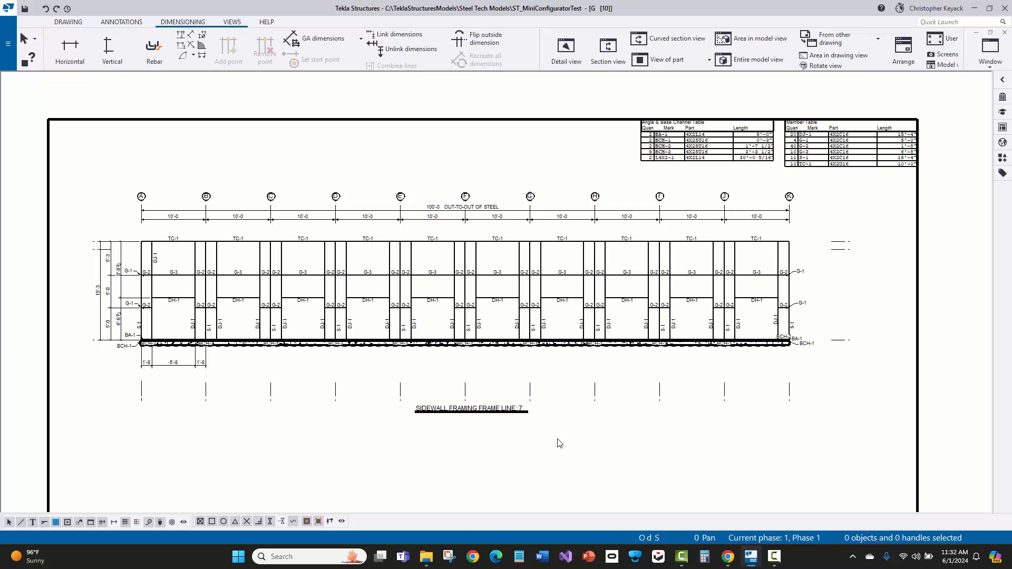
mouse_move(531, 443)
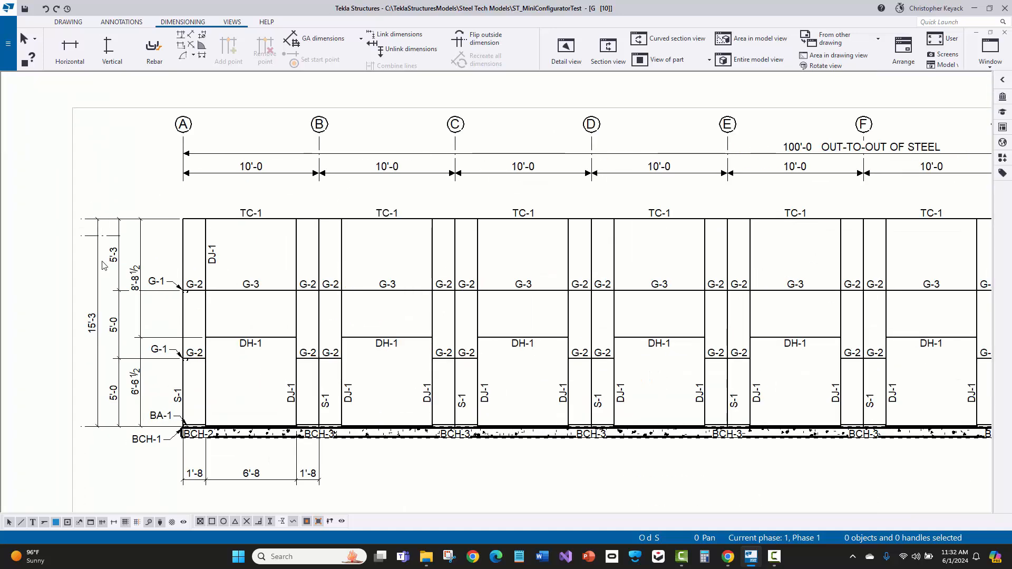
mouse_move(234, 271)
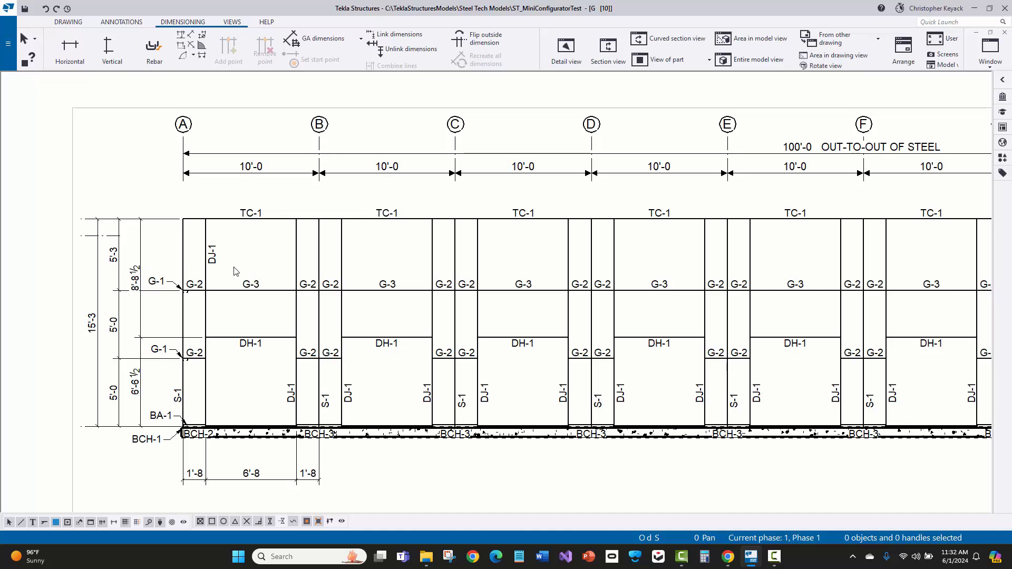